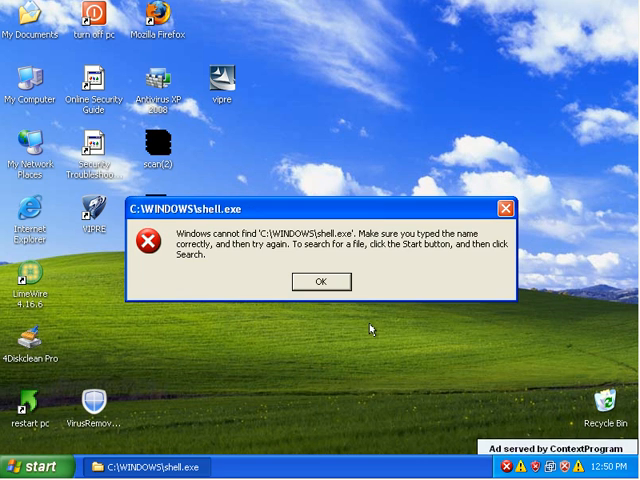
Dismiss the 'Windows cannot find C:\WINDOWS\shell.exe' error with OK
left_click(320, 280)
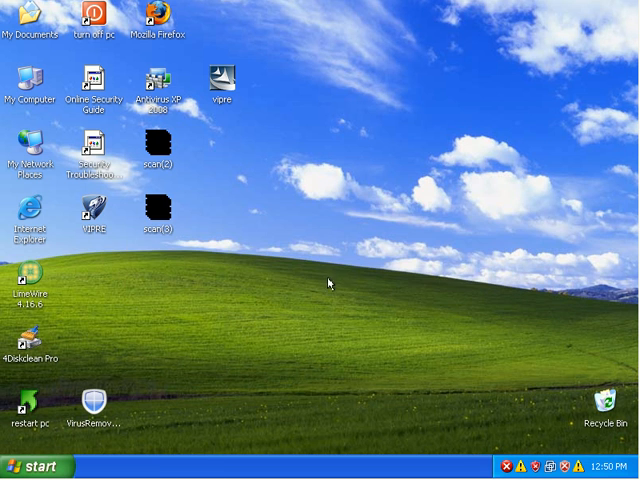
mouse_move(320, 206)
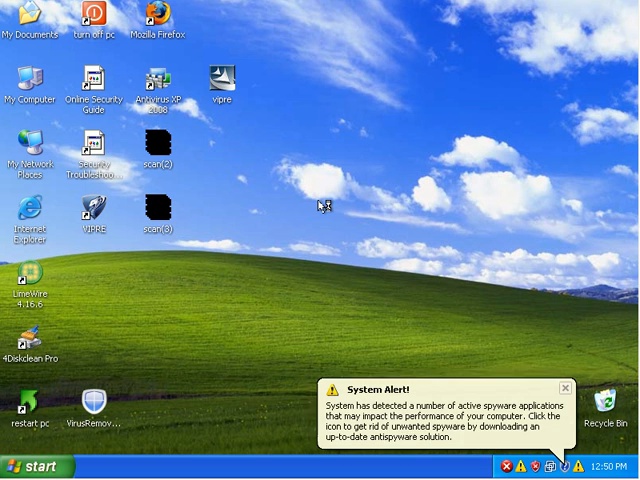
mouse_move(326, 204)
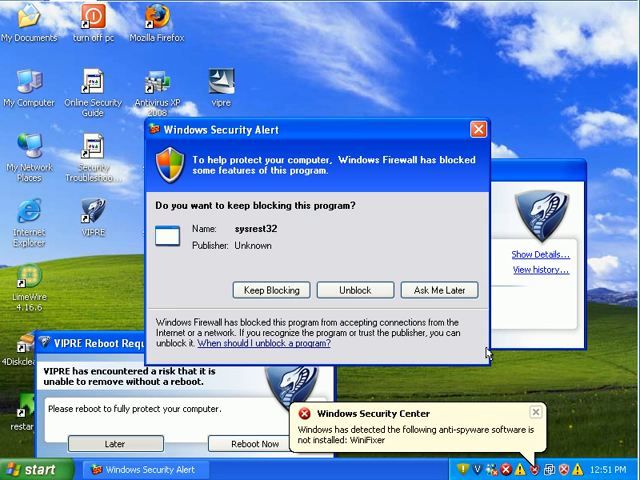
mouse_move(356, 304)
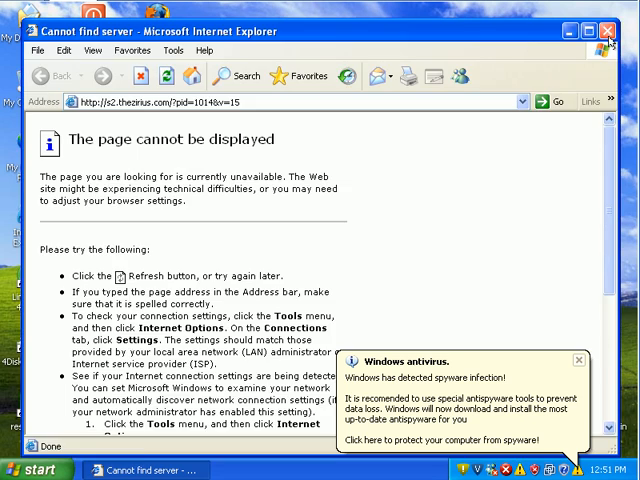
Acknowledge the blocked dsecurity.cpl Trojan notice and launch VIPRE from the tray icon
left_click(612, 24)
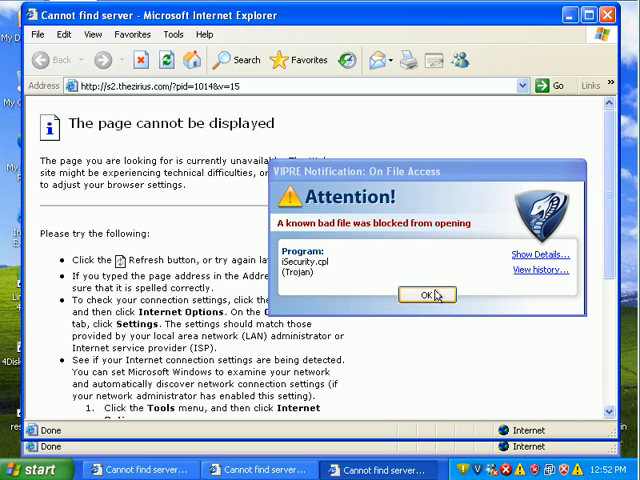
left_click(426, 294)
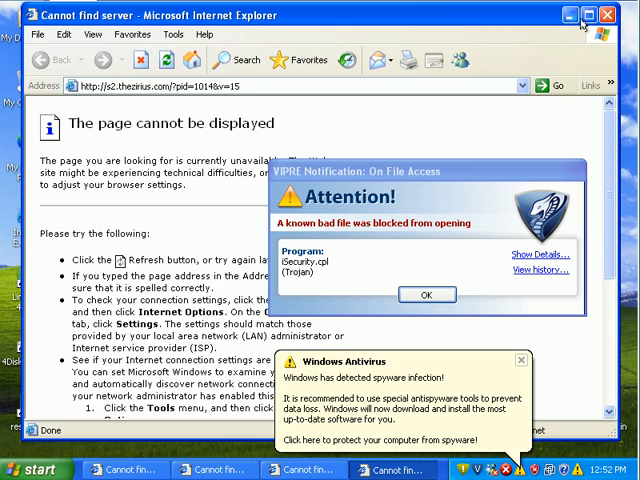
left_click(576, 18)
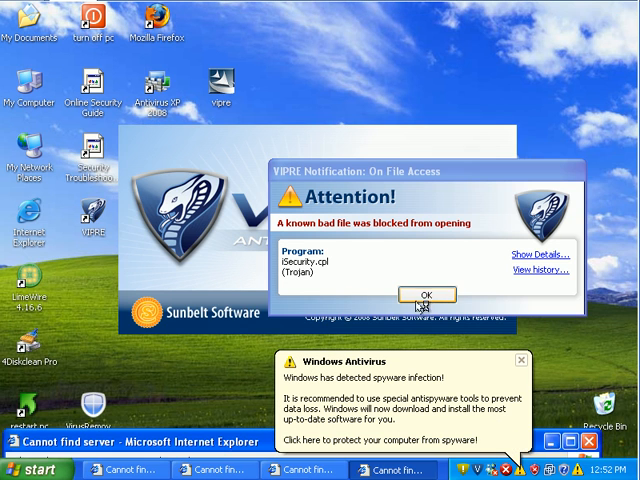
Acknowledge the blocked-file alert and dismiss all pending VIPRE notifications at once
left_click(428, 294)
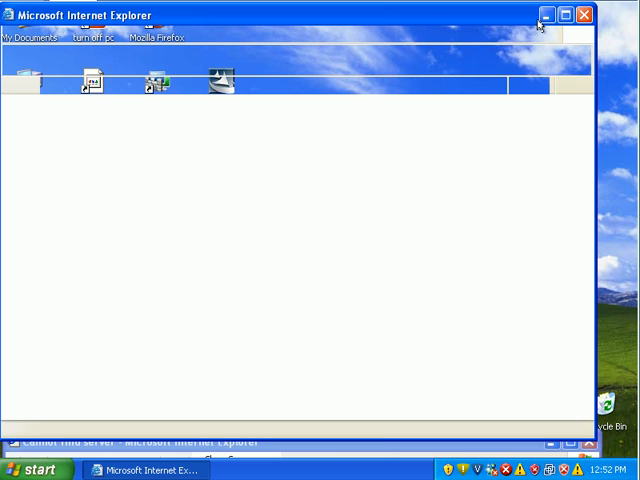
mouse_move(568, 60)
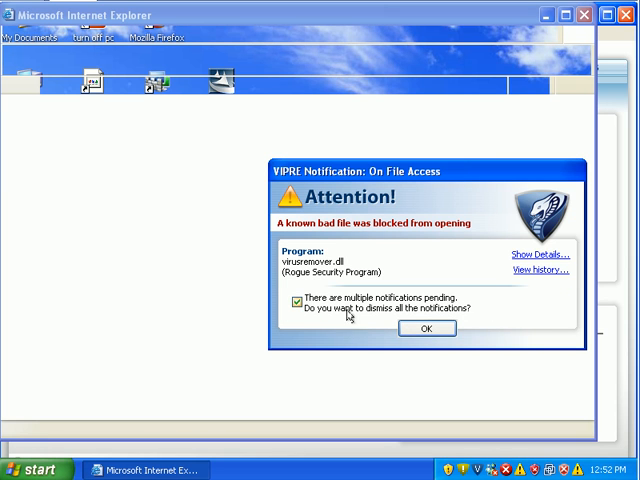
left_click(426, 328)
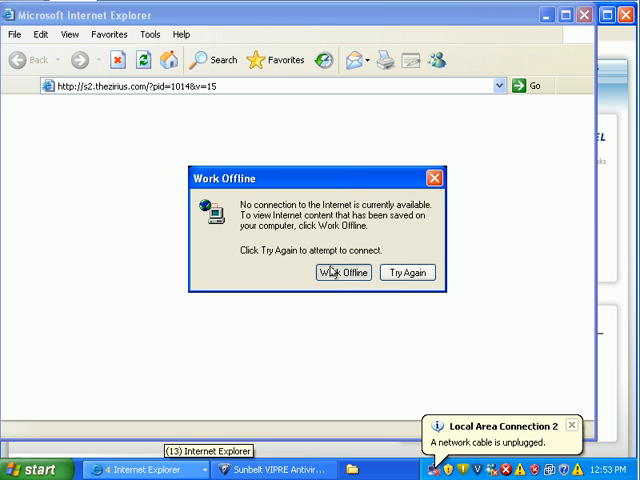
Choose Work Offline so Internet Explorer stays offline with the cable unplugged
left_click(342, 272)
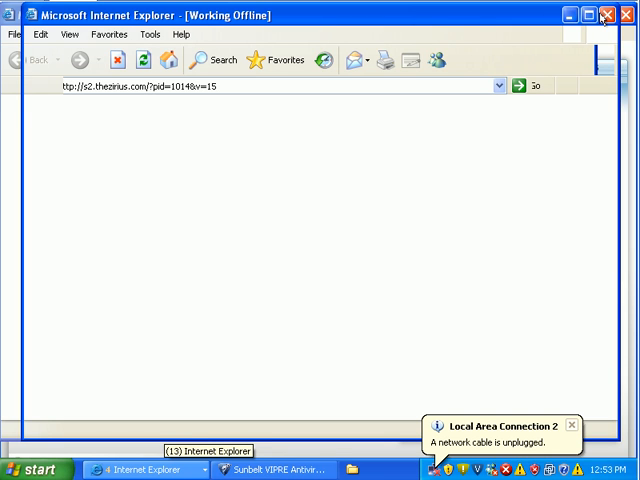
mouse_move(588, 44)
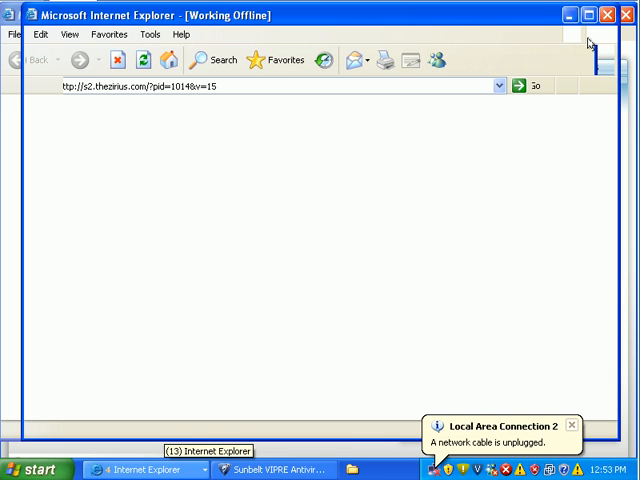
mouse_move(324, 114)
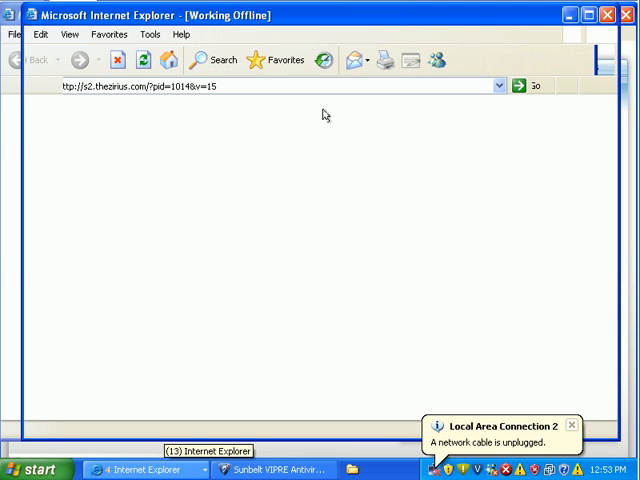